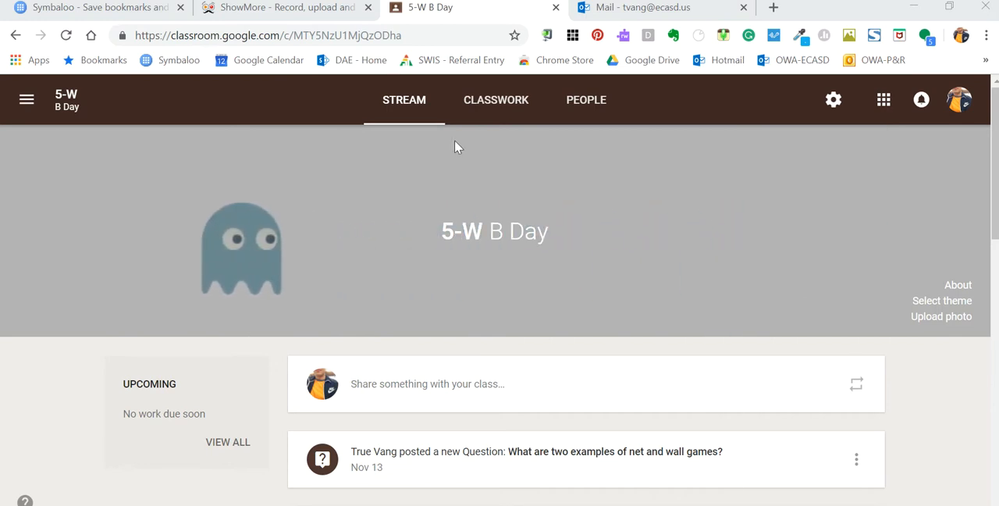
# - Show the 5-W B Day classwork list and locate the kicking-game exit question with 19 turned in
pyautogui.click(496, 100)
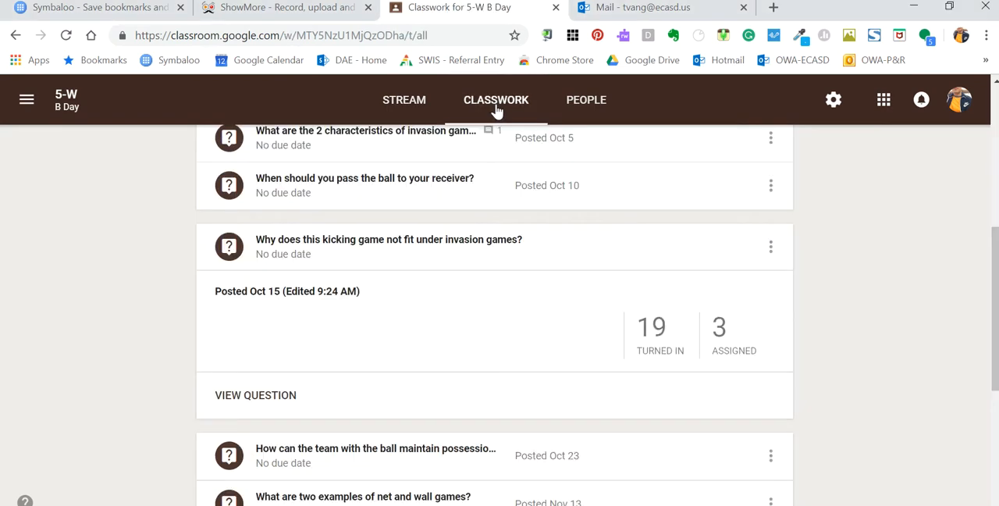
pyautogui.moveTo(246, 294)
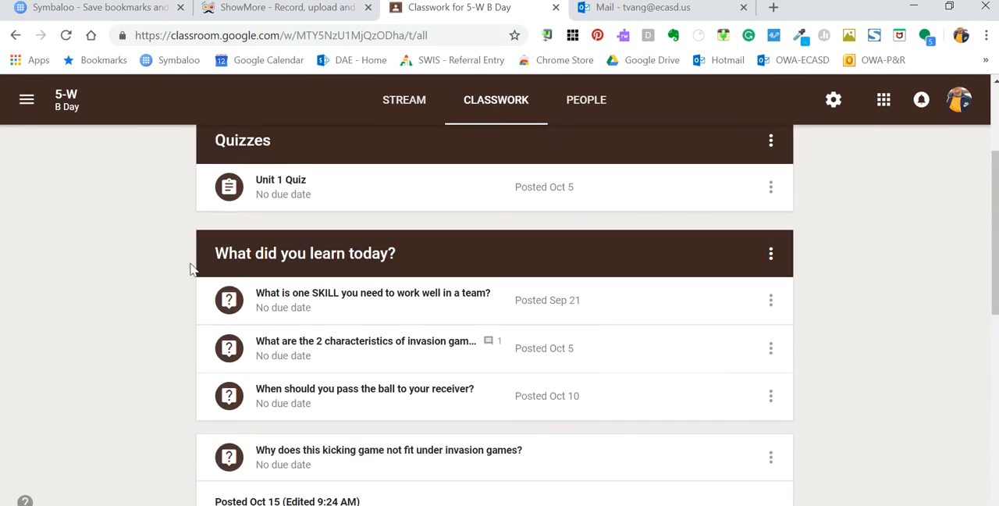
pyautogui.moveTo(159, 261)
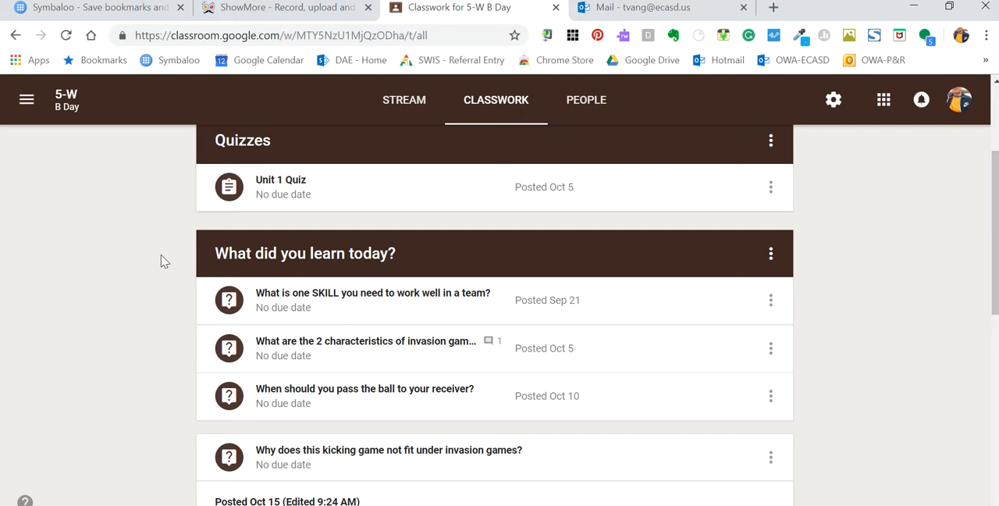
pyautogui.moveTo(159, 314)
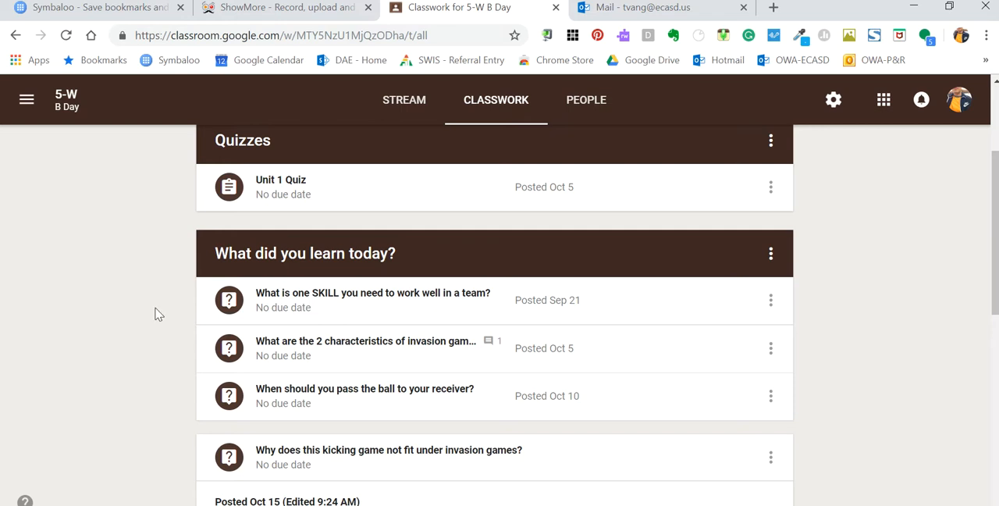
pyautogui.moveTo(153, 328)
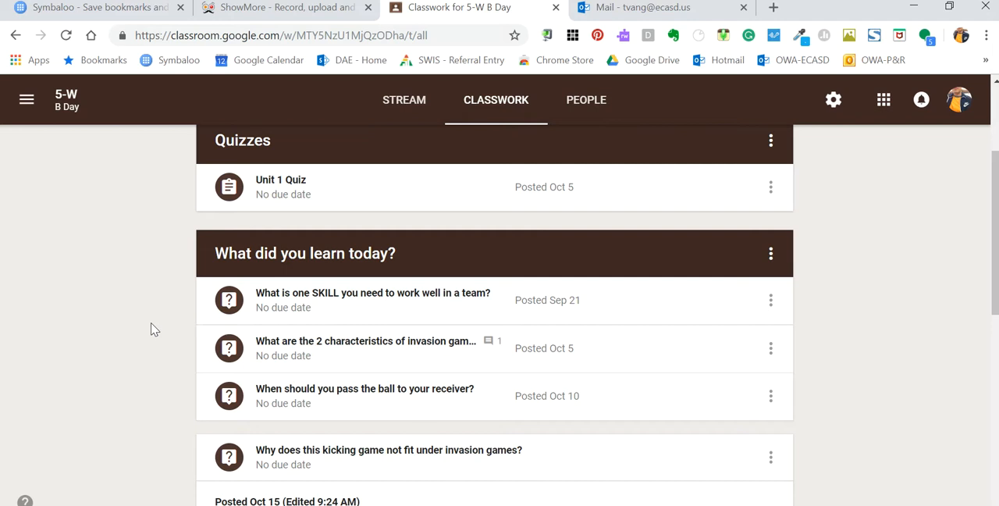
pyautogui.scroll(-3)
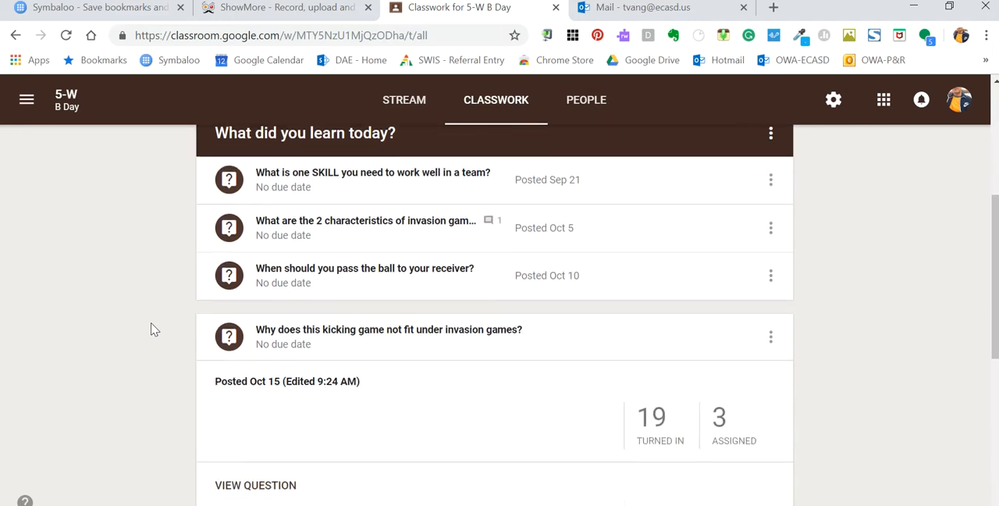
pyautogui.scroll(-3)
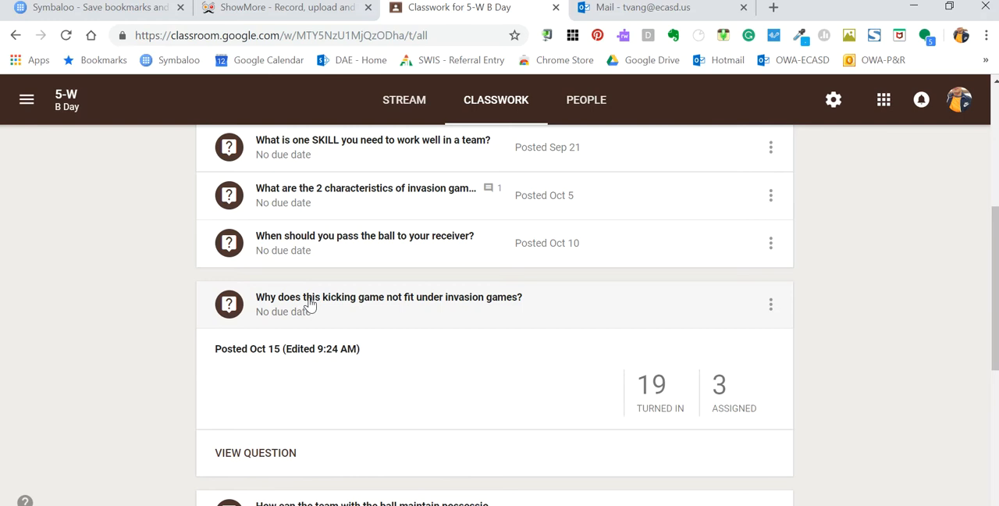
pyautogui.moveTo(270, 339)
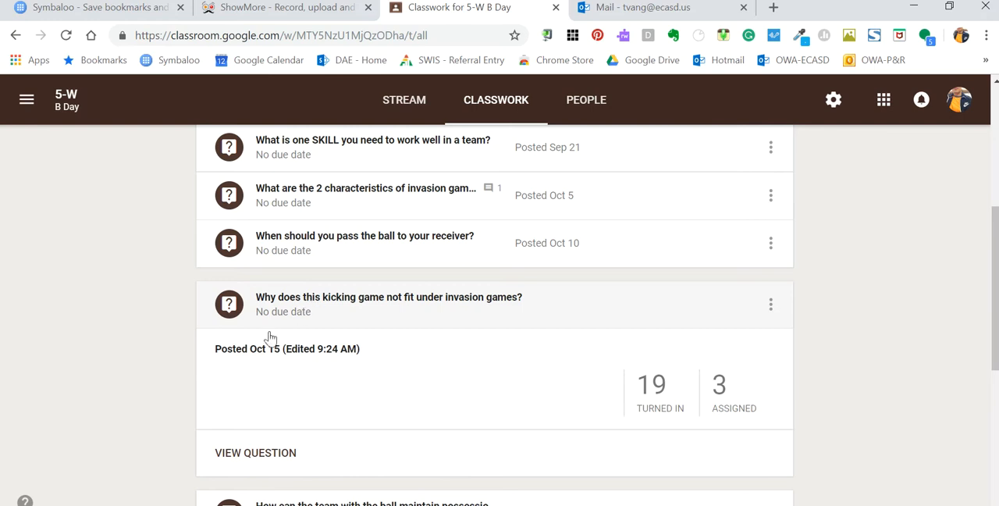
# - Bring up the kicking-game question's Student Answers with the first turned-in response ready to grade out of 4
pyautogui.scroll(-3)
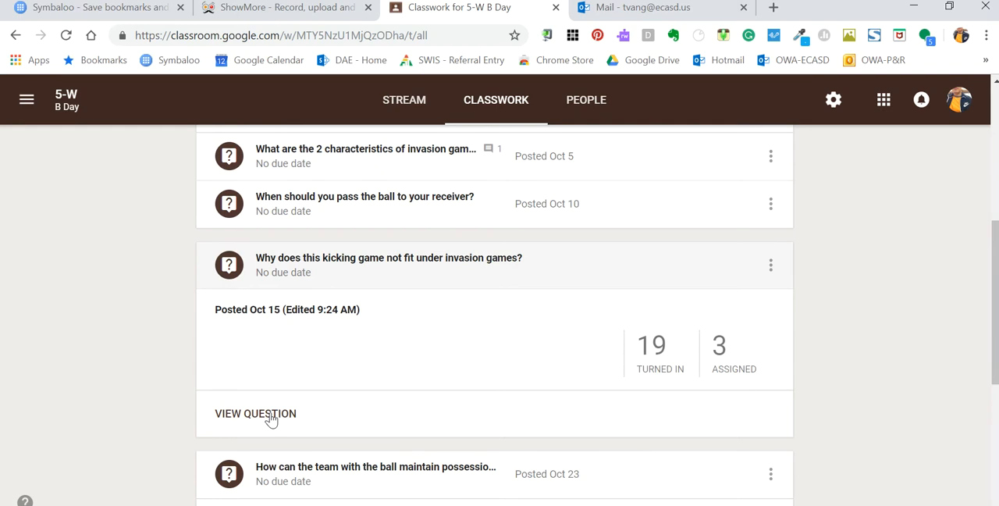
pyautogui.click(256, 412)
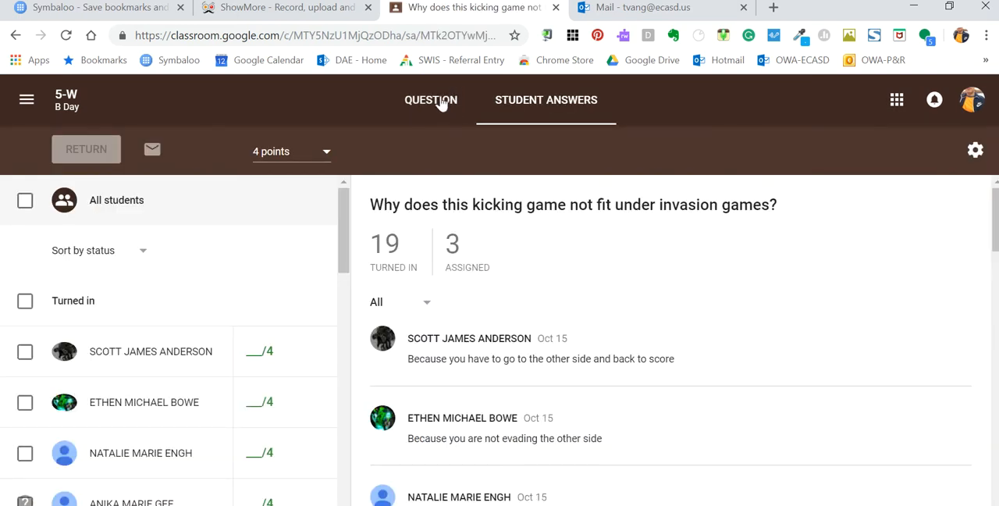
pyautogui.click(431, 100)
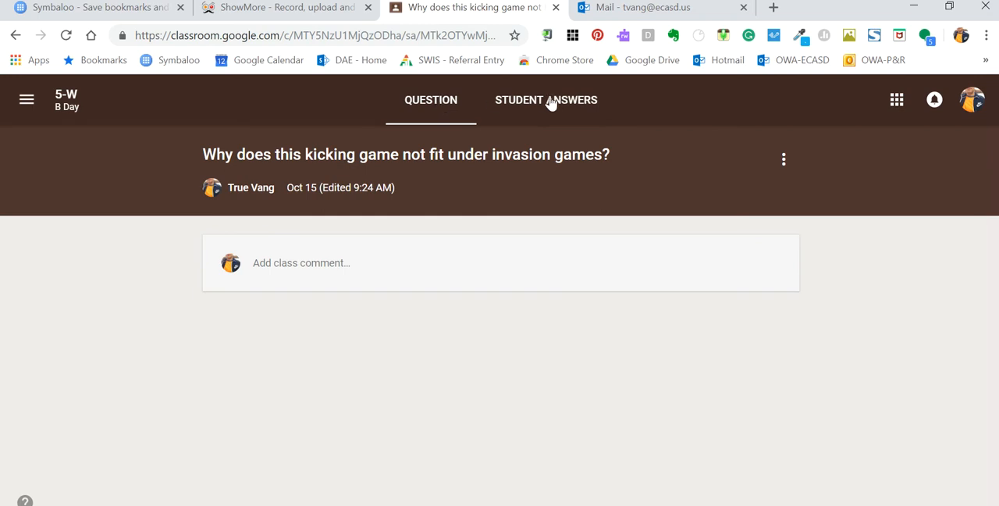
pyautogui.click(547, 100)
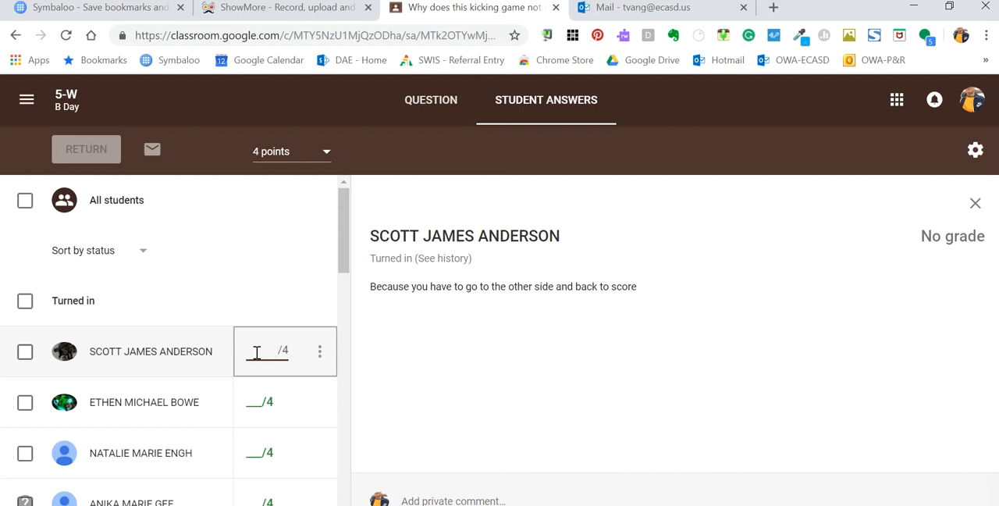
pyautogui.write('3')
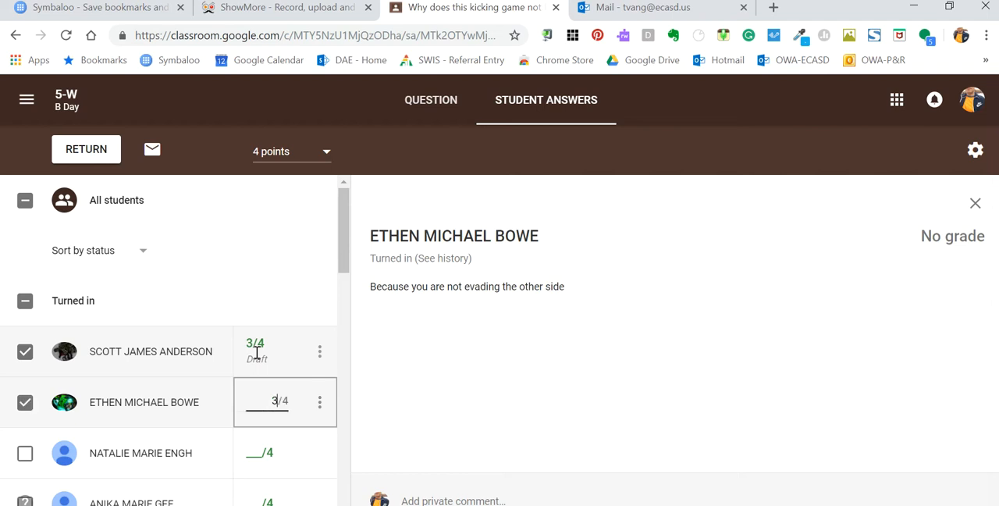
pyautogui.click(141, 452)
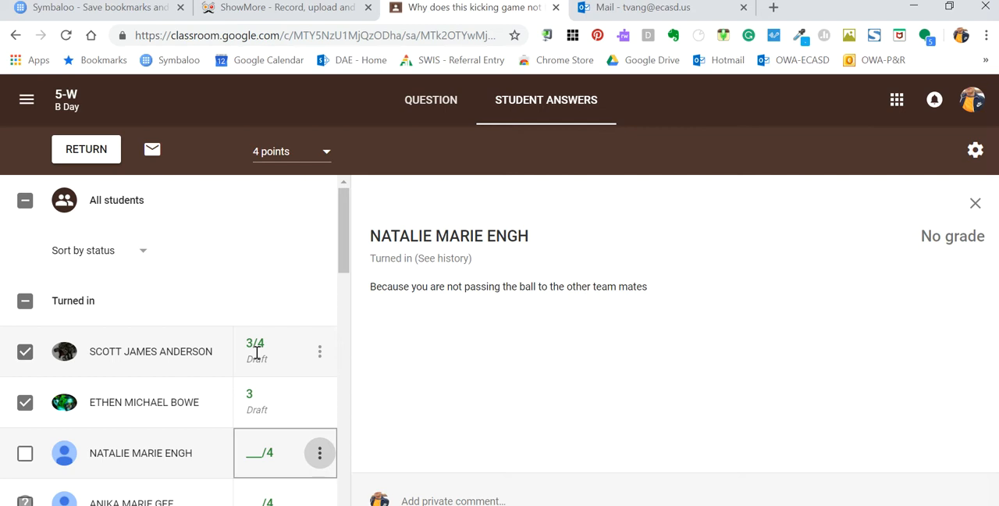
pyautogui.click(431, 100)
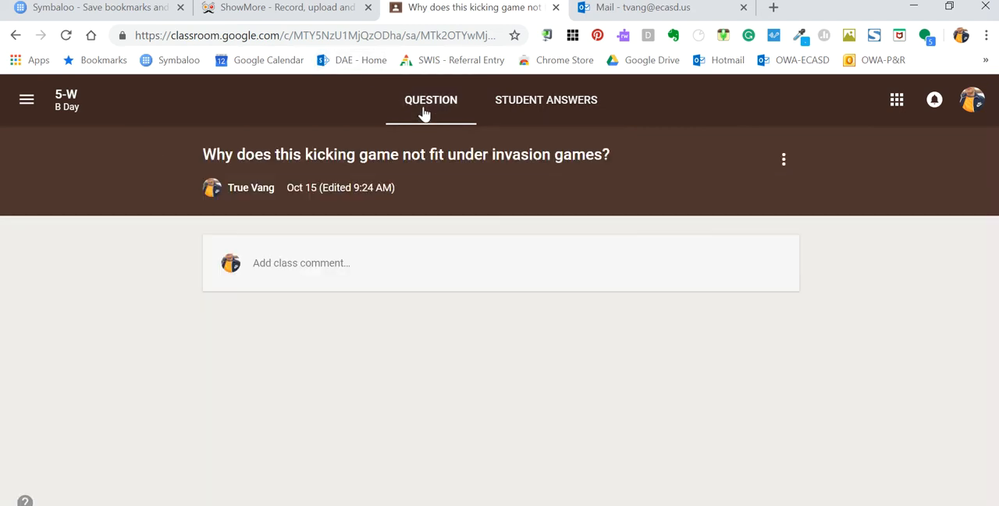
pyautogui.moveTo(546, 100)
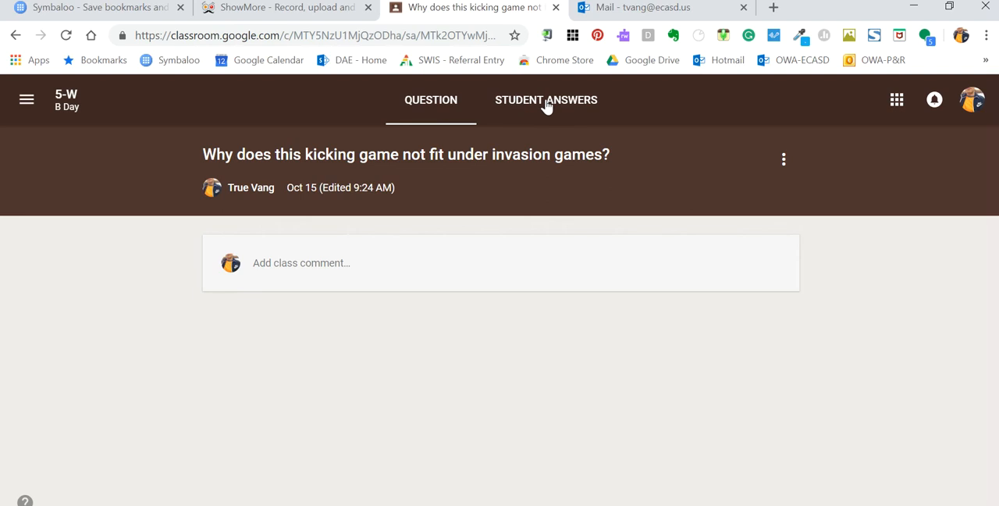
pyautogui.click(546, 100)
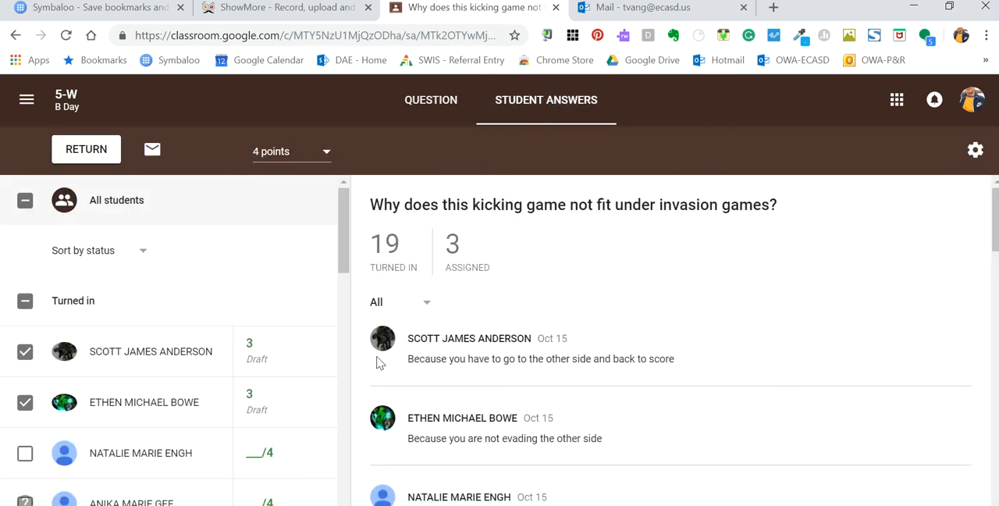
pyautogui.click(140, 453)
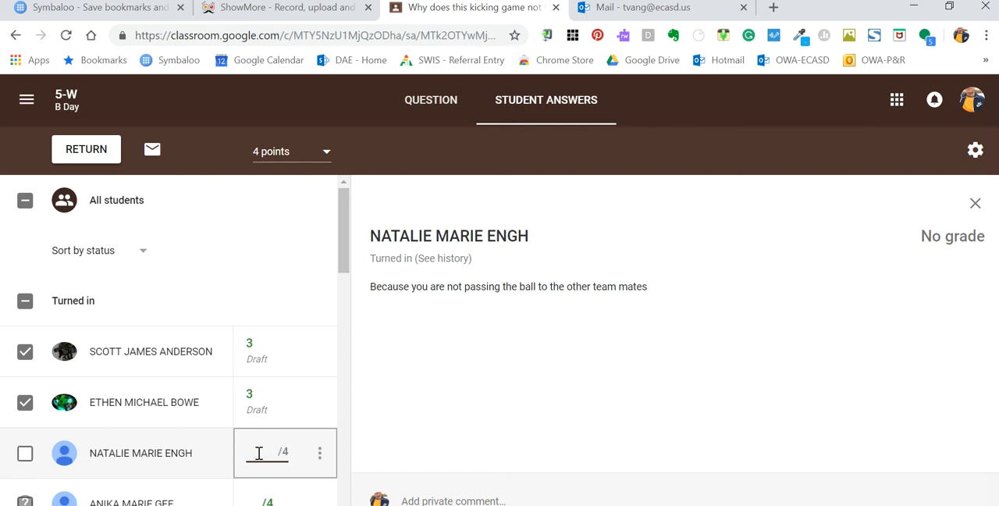
pyautogui.click(278, 452)
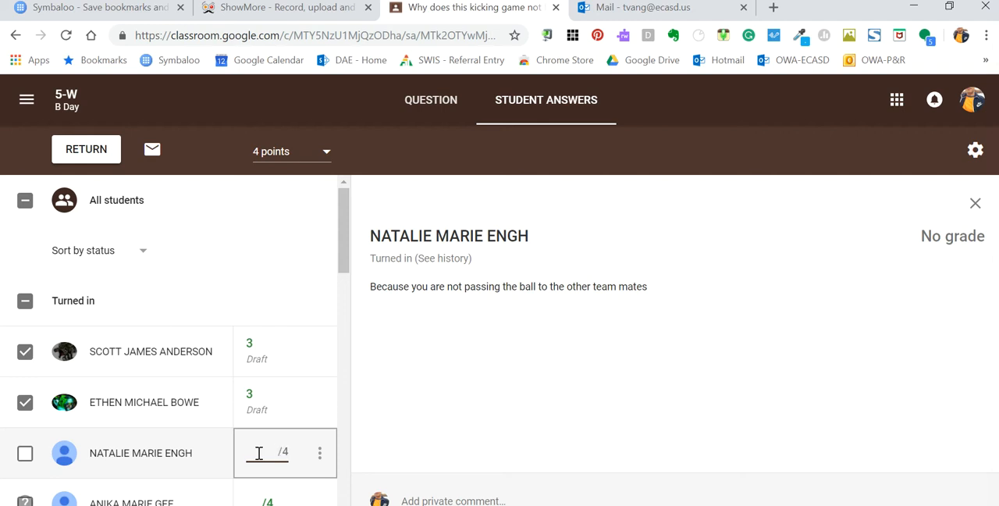
pyautogui.write('2')
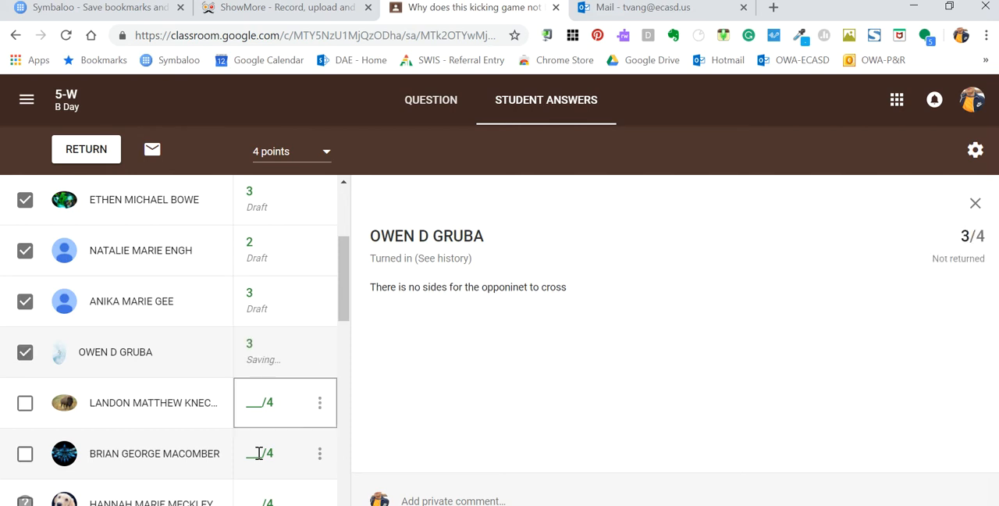
pyautogui.click(153, 403)
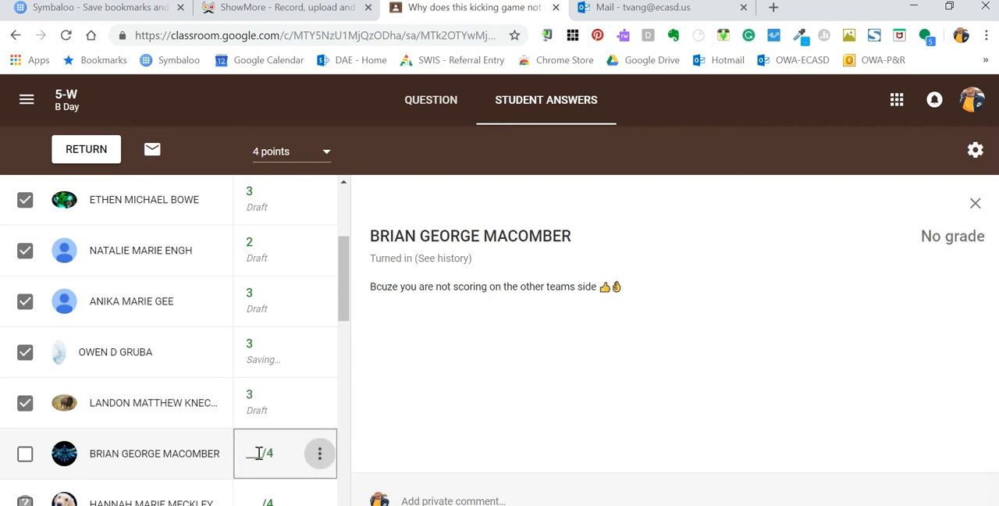
pyautogui.write('3')
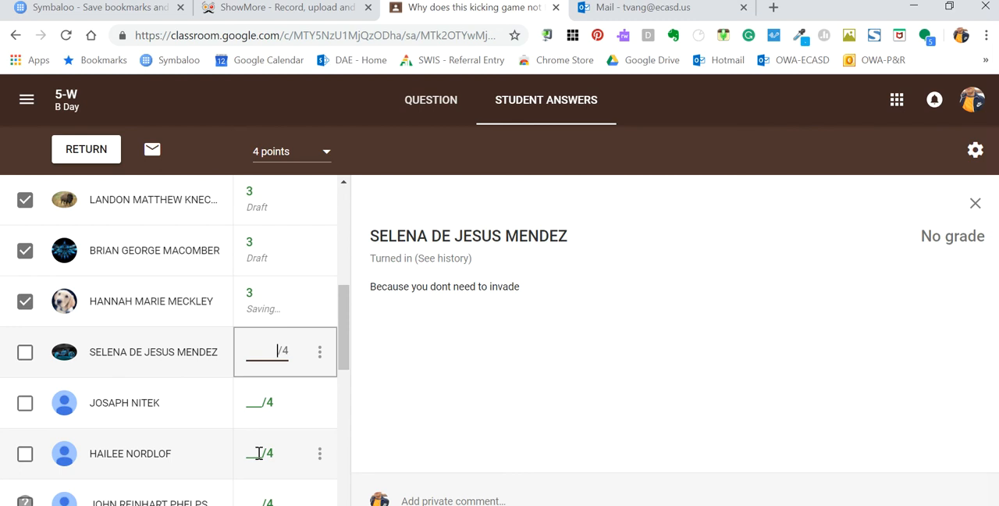
pyautogui.click(125, 403)
pyautogui.write('0')
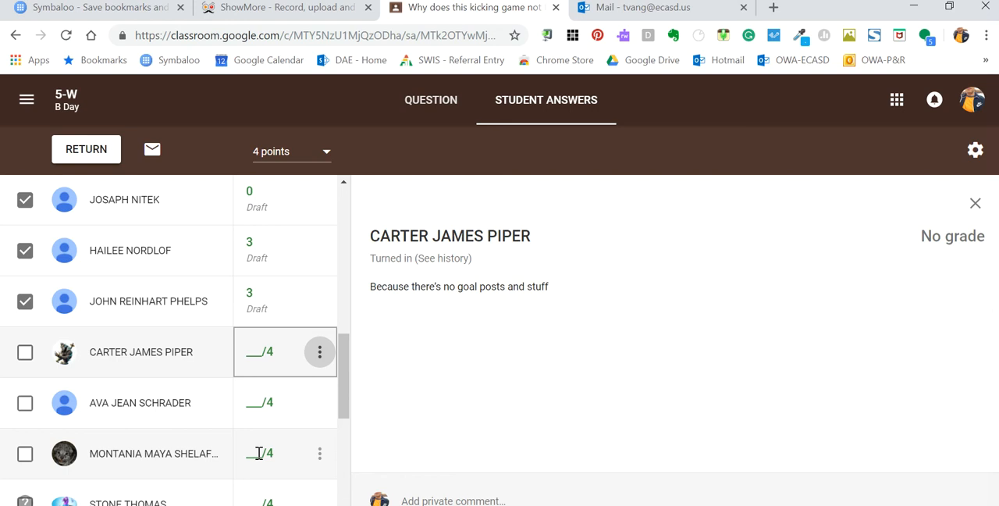
pyautogui.click(318, 351)
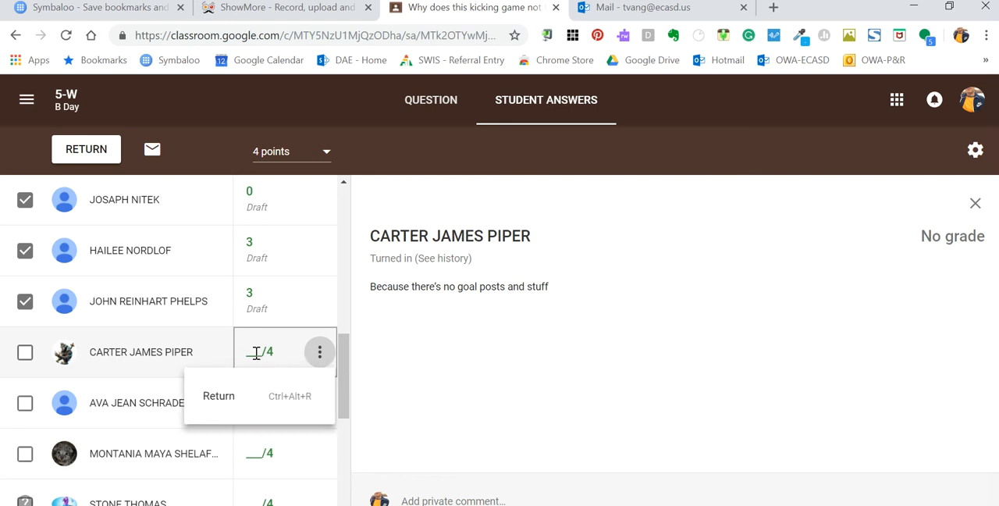
pyautogui.write('1')
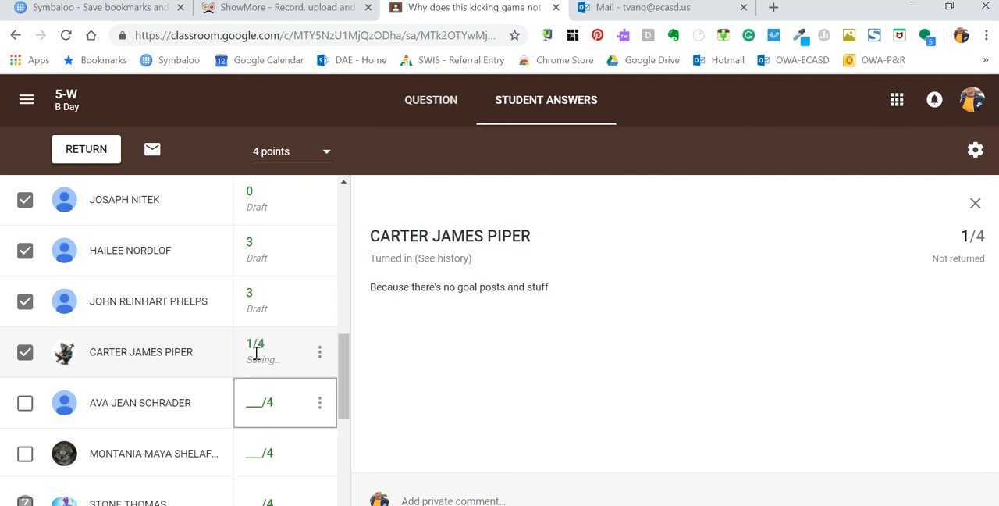
pyautogui.click(140, 403)
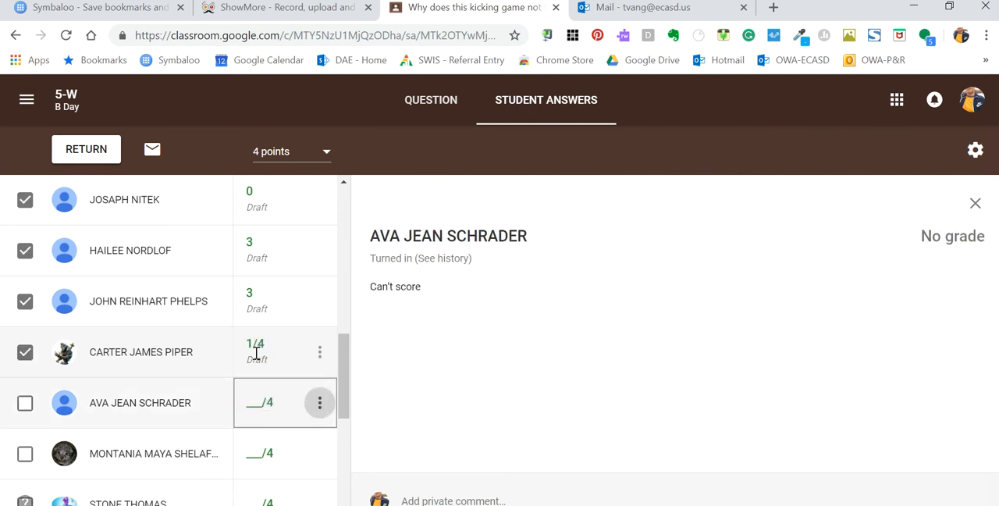
pyautogui.write('1')
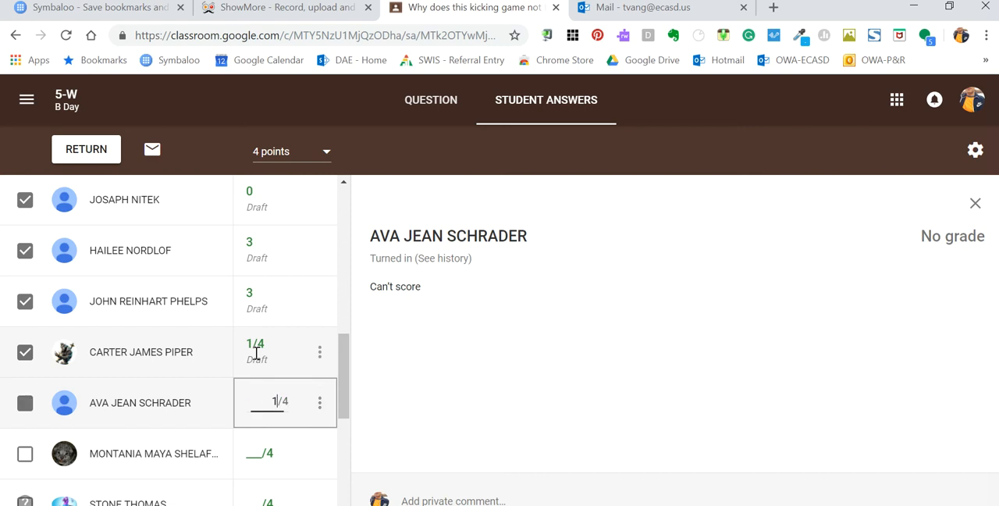
pyautogui.click(153, 453)
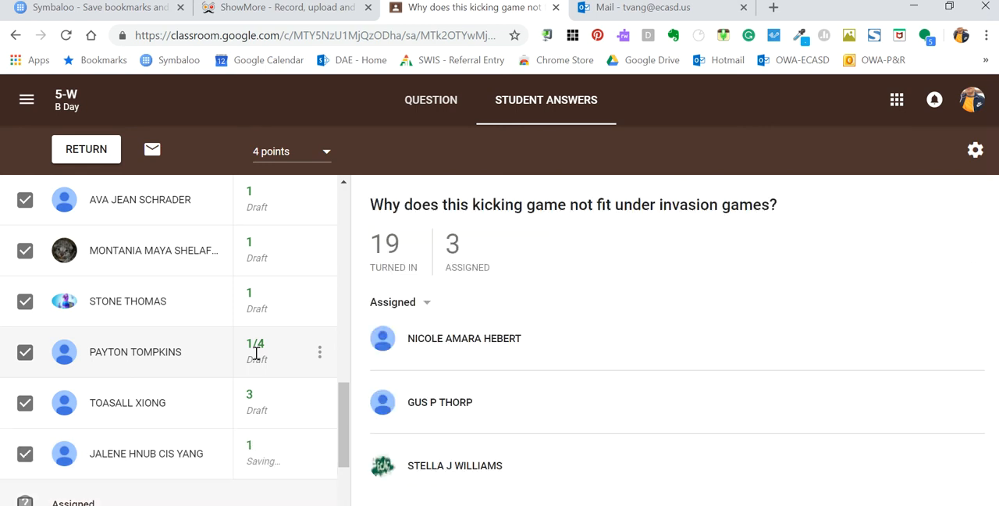
pyautogui.scroll(-3)
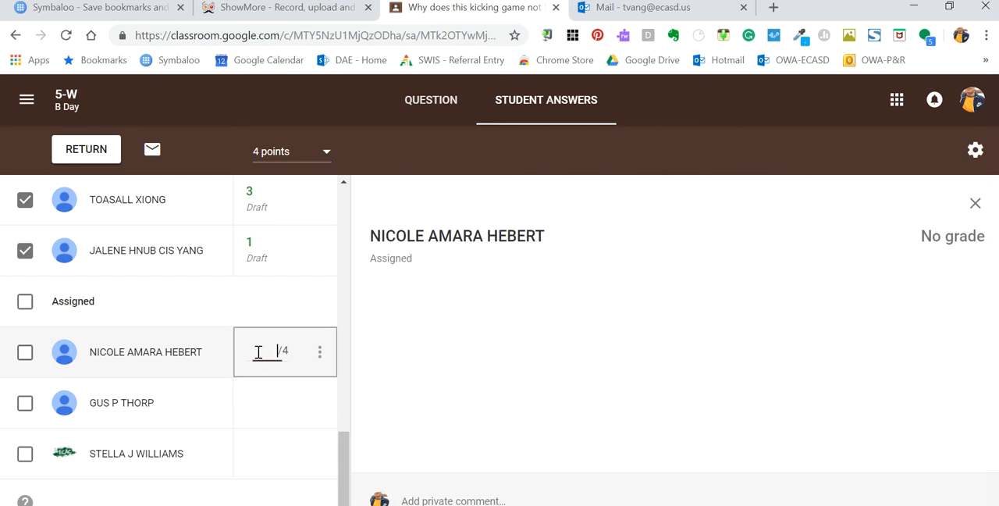
pyautogui.write('0')
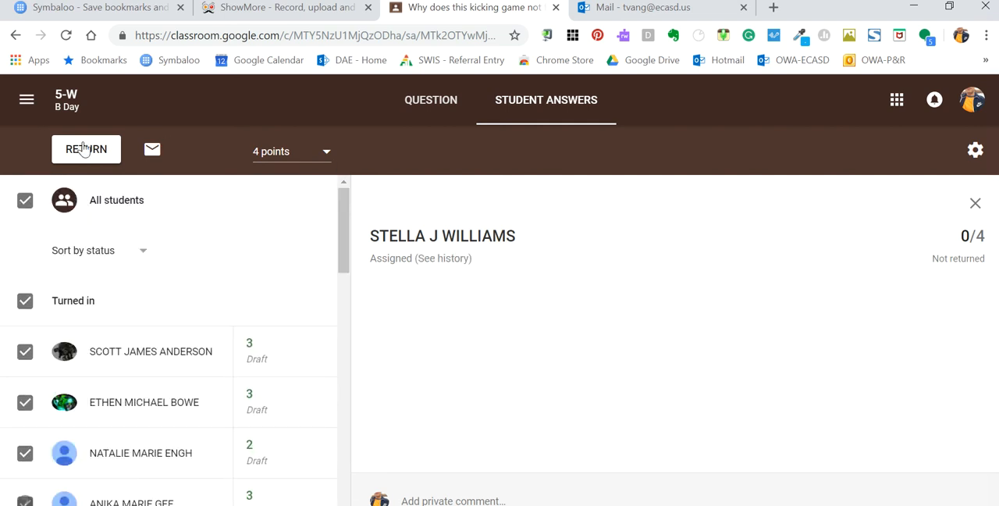
# - Return the grades to all 22 students, confirming return for unsubmitted questions
pyautogui.click(86, 148)
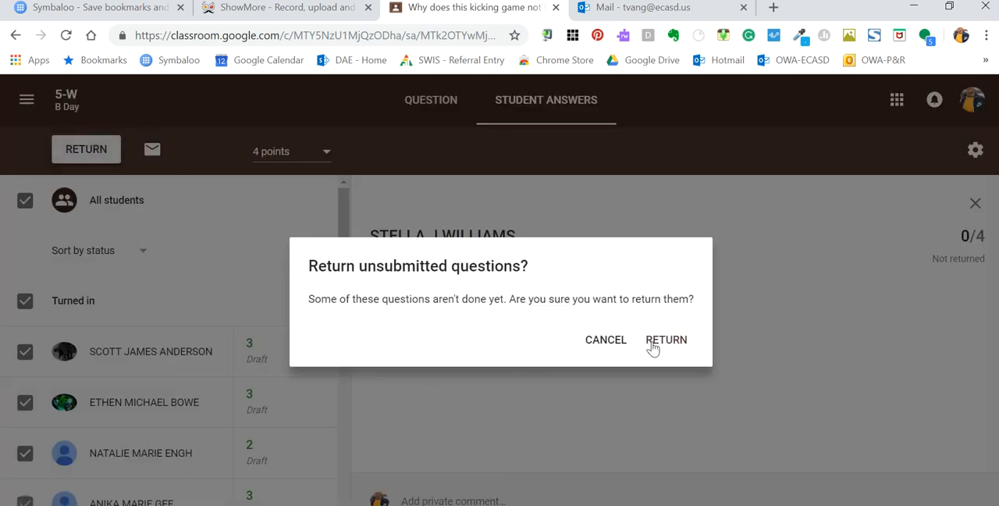
pyautogui.click(665, 339)
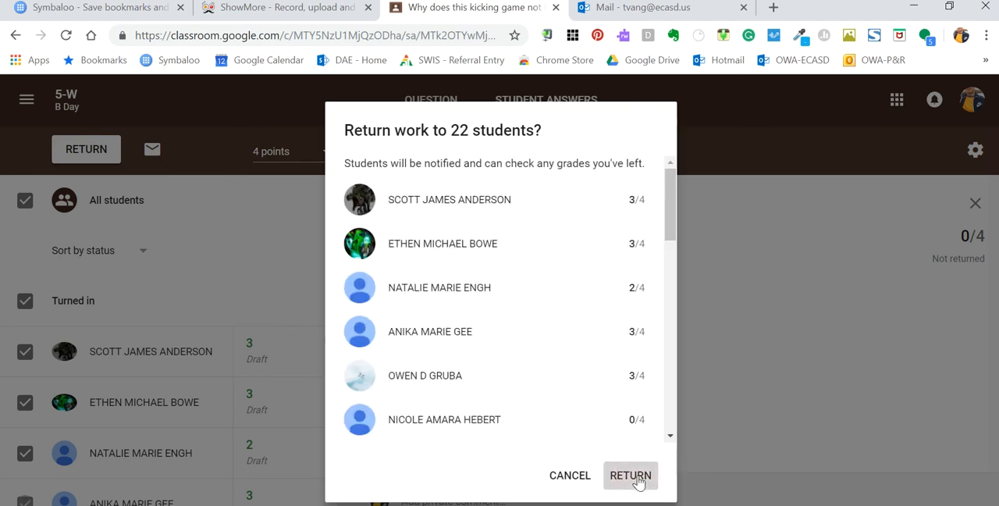
pyautogui.click(631, 475)
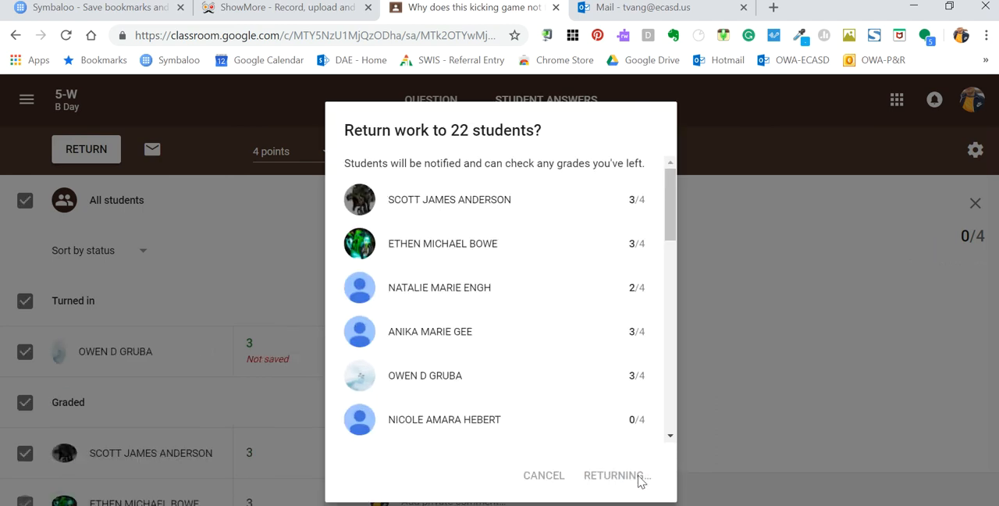
pyautogui.click(615, 475)
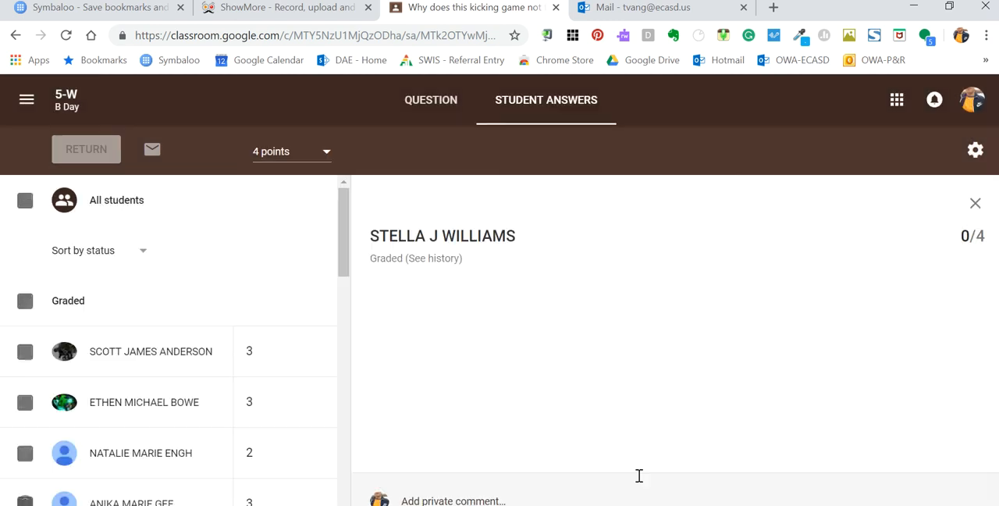